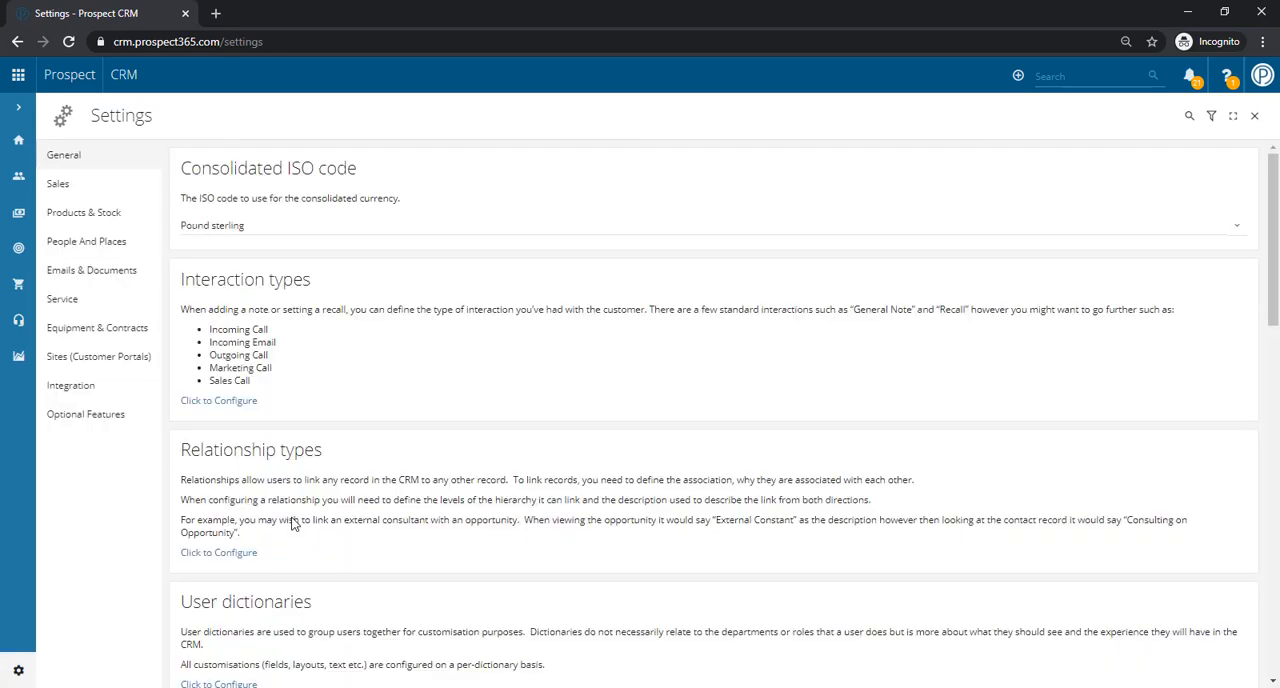
pyautogui.moveTo(1188, 144)
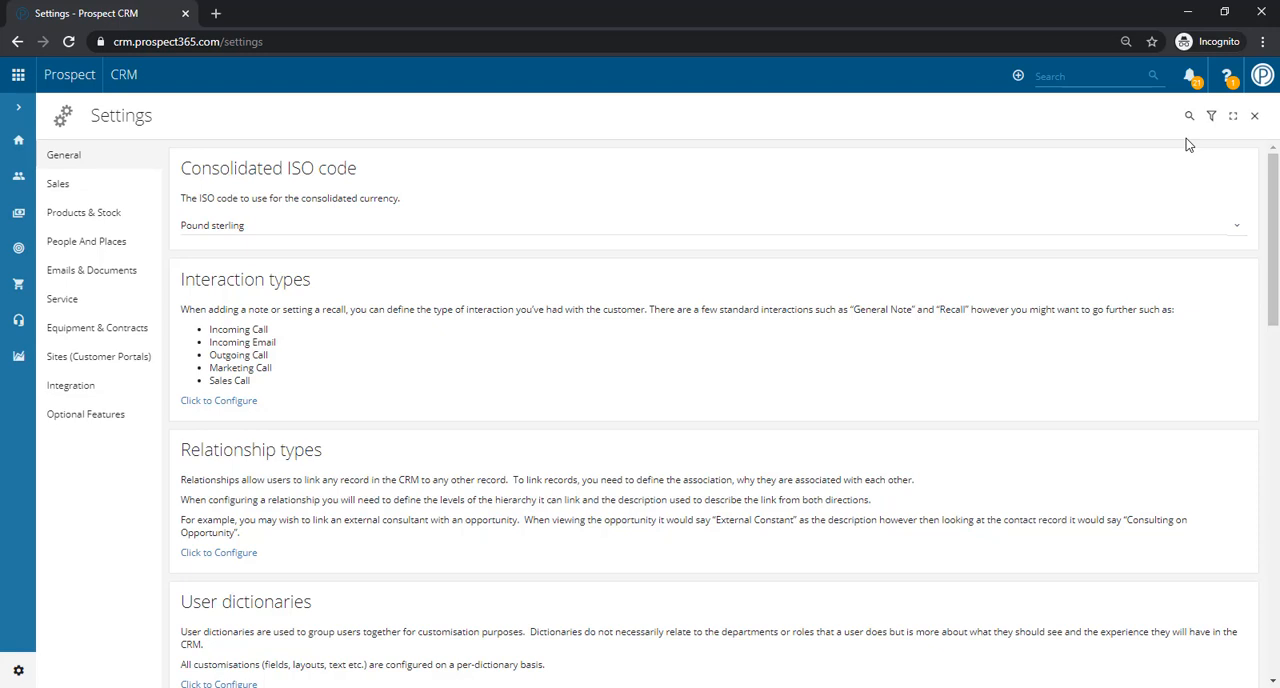
# - Find 'knowledge base' in Settings and set Knowledge Base (Preview) to Enabled
pyautogui.write('kr')
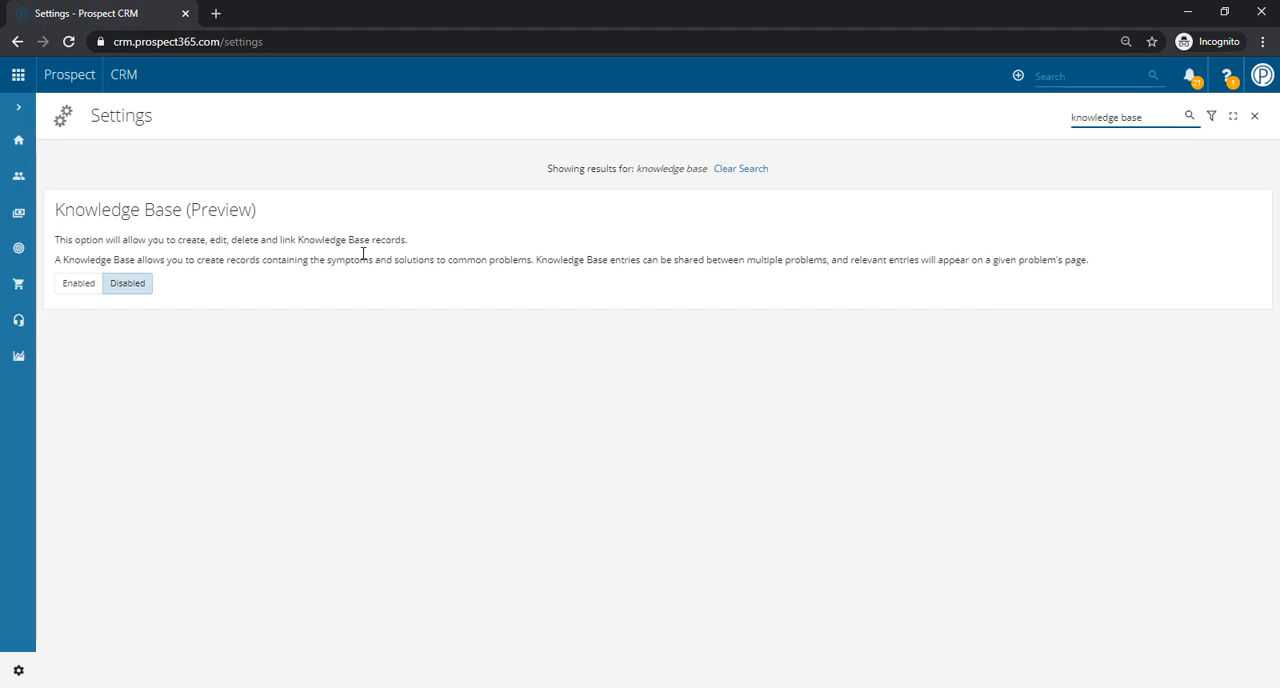
pyautogui.moveTo(200, 296)
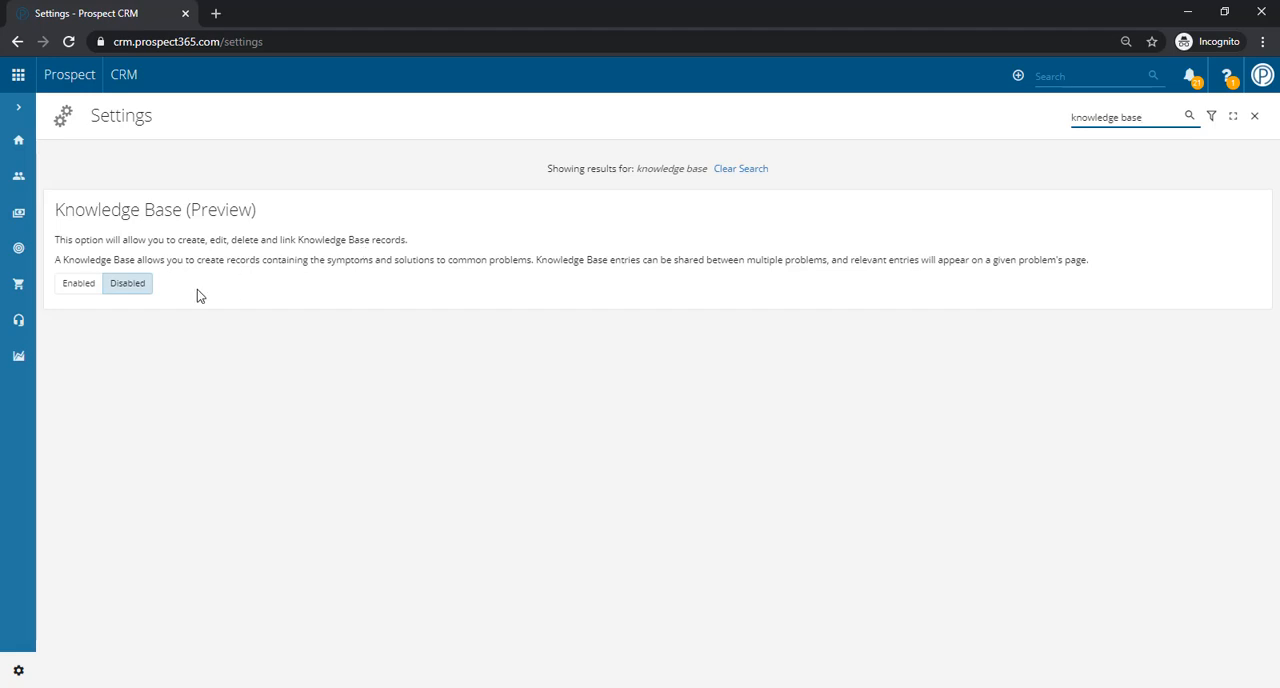
pyautogui.click(78, 284)
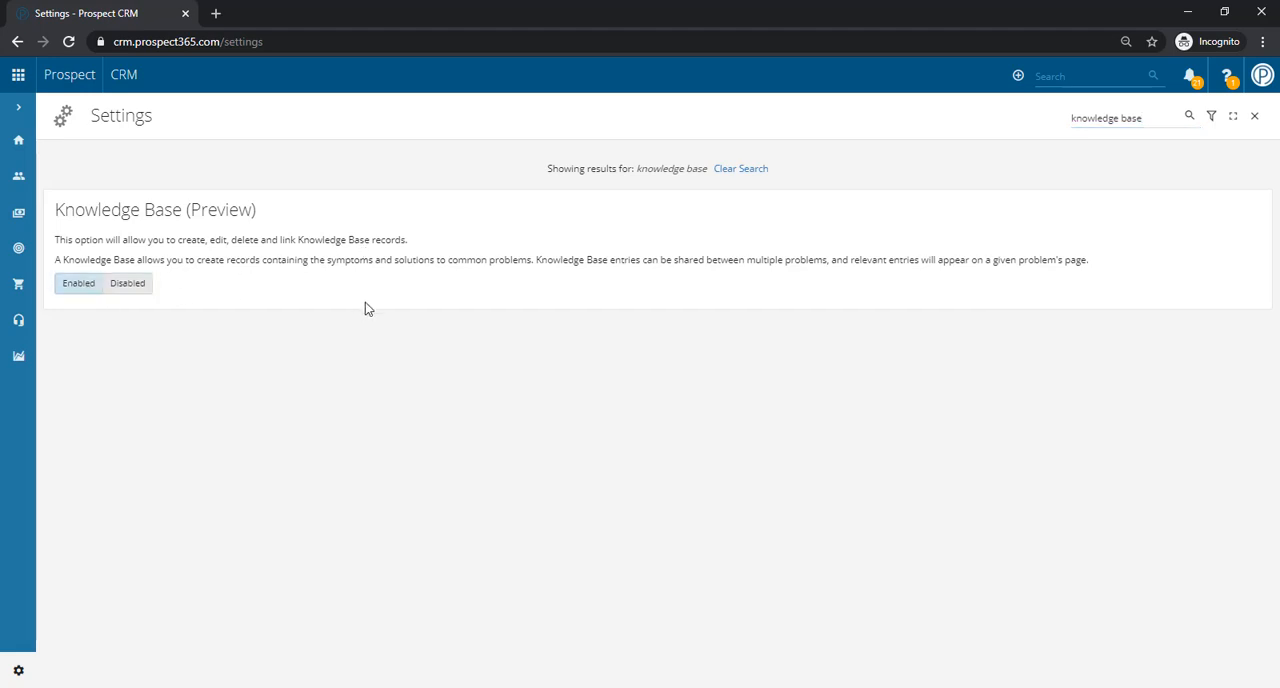
pyautogui.click(78, 284)
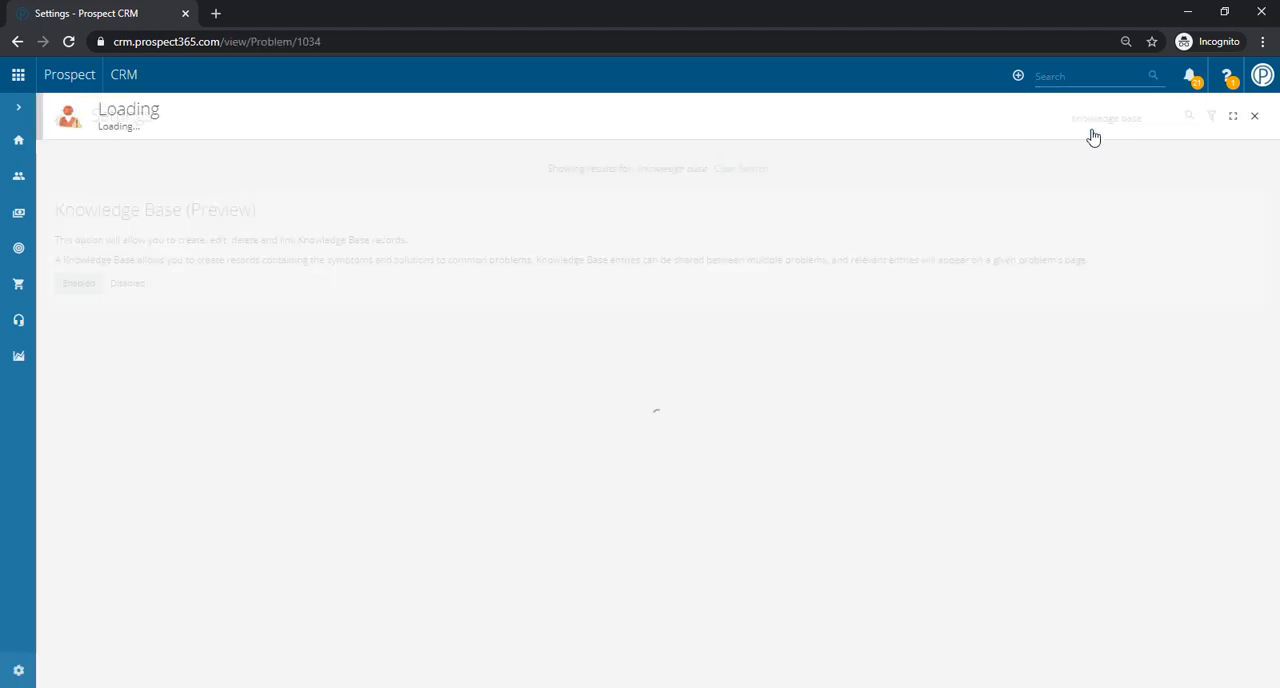
# - Show the 'Main alarm will not reset' problem's empty Knowledge Base list and start adding an entry
pyautogui.click(1254, 116)
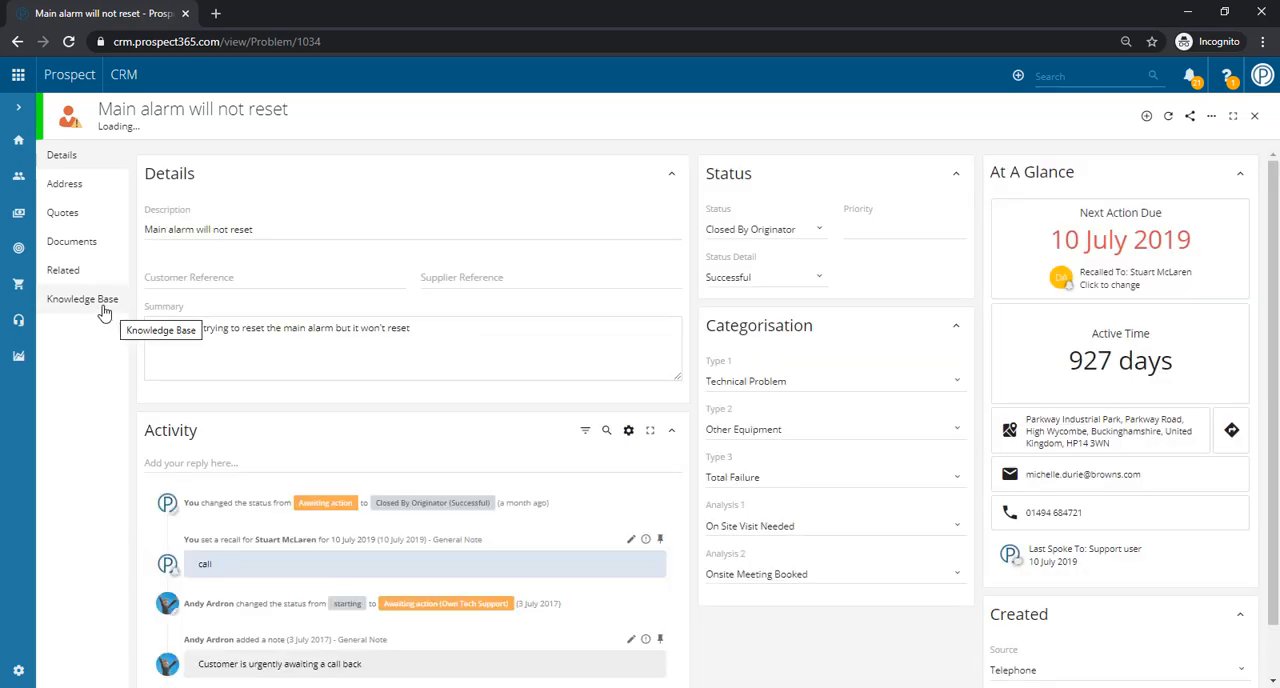
pyautogui.click(82, 300)
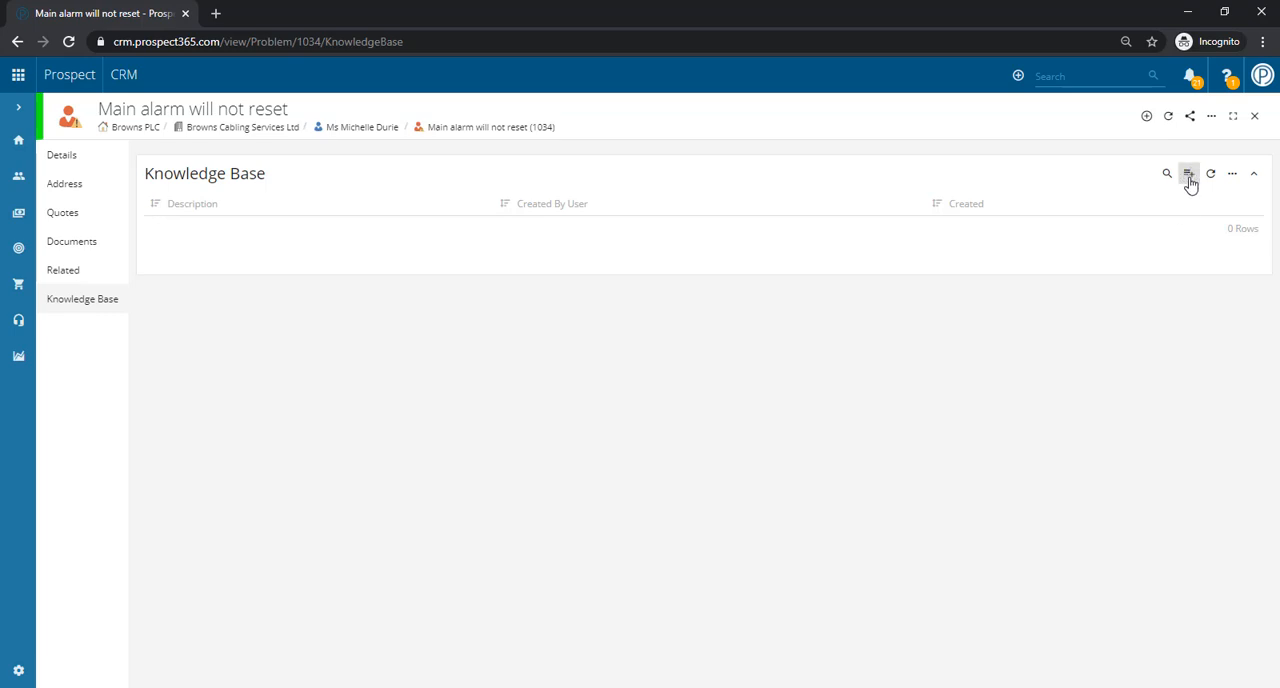
pyautogui.click(1188, 172)
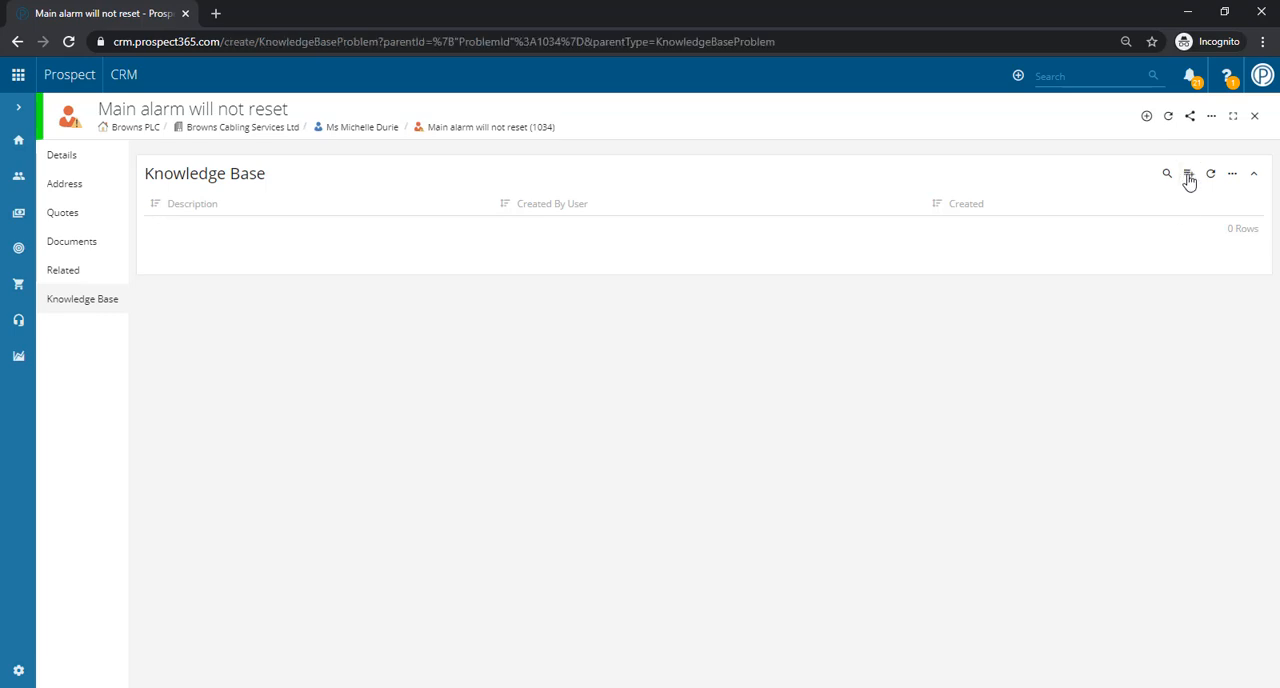
pyautogui.click(1188, 174)
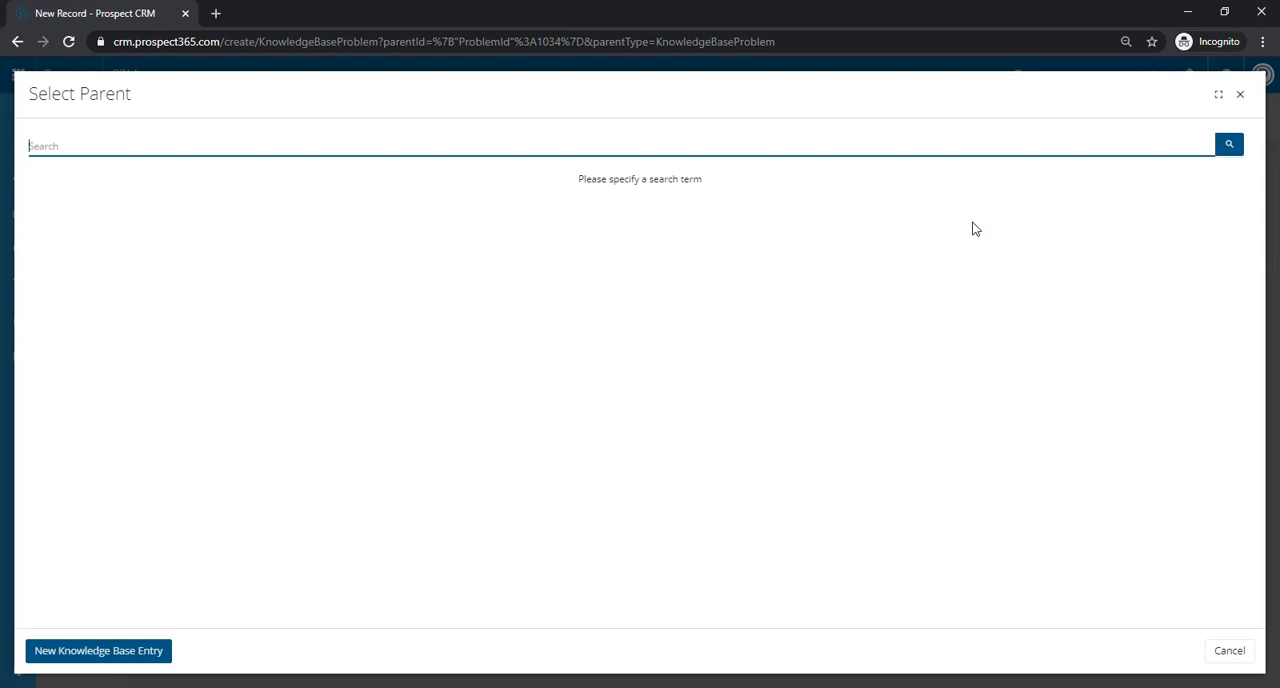
pyautogui.moveTo(420, 564)
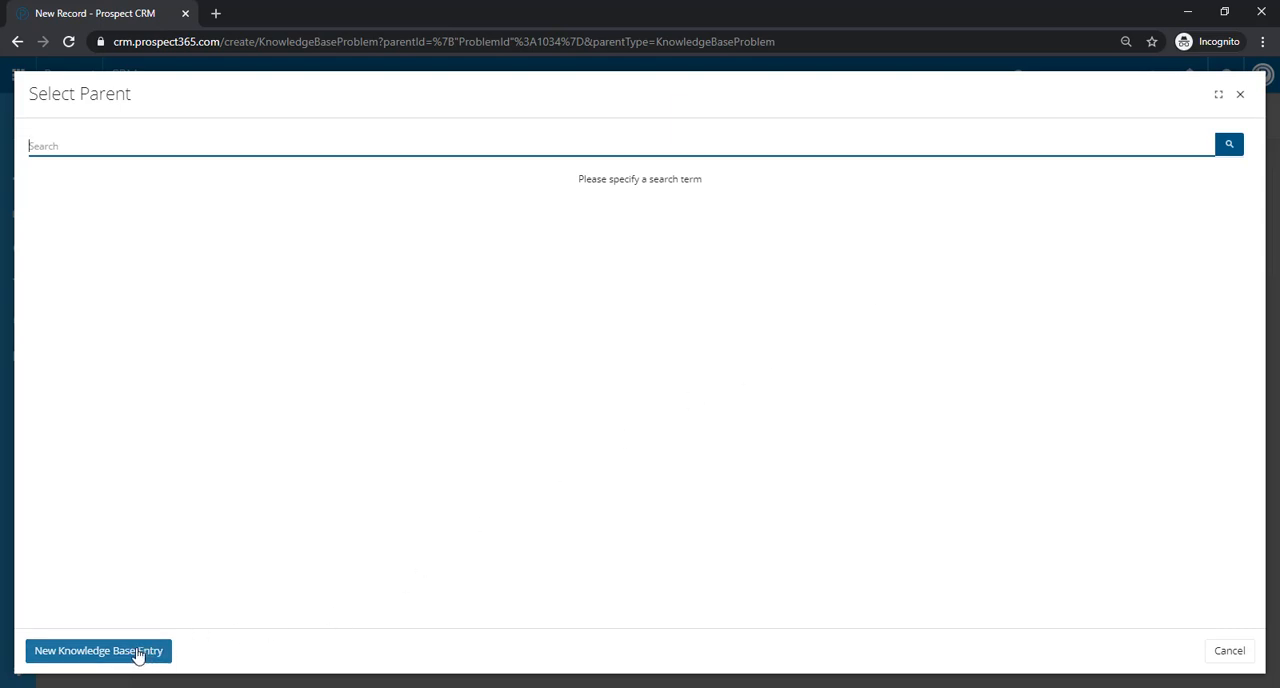
# - Fill a new entry: symptoms 'The alarm would not reset', solution 'new batteries', description 'Main alarm will not reset'
pyautogui.click(96, 652)
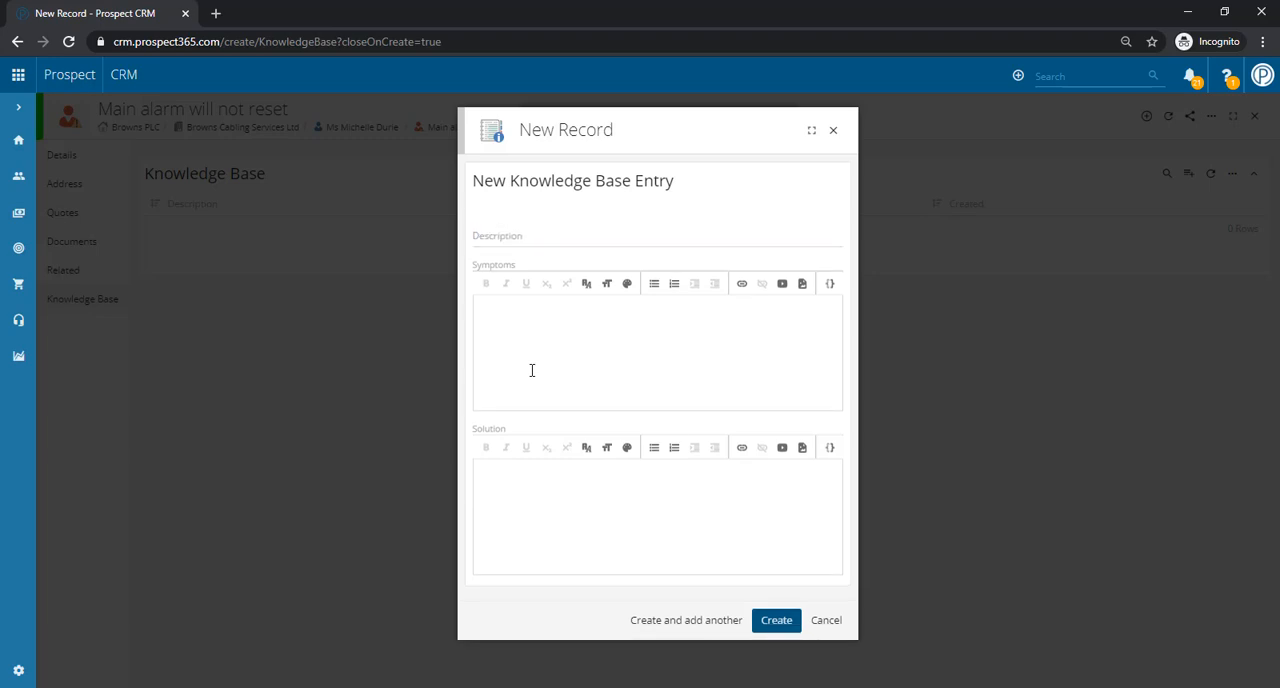
pyautogui.write('The alarm would not reset')
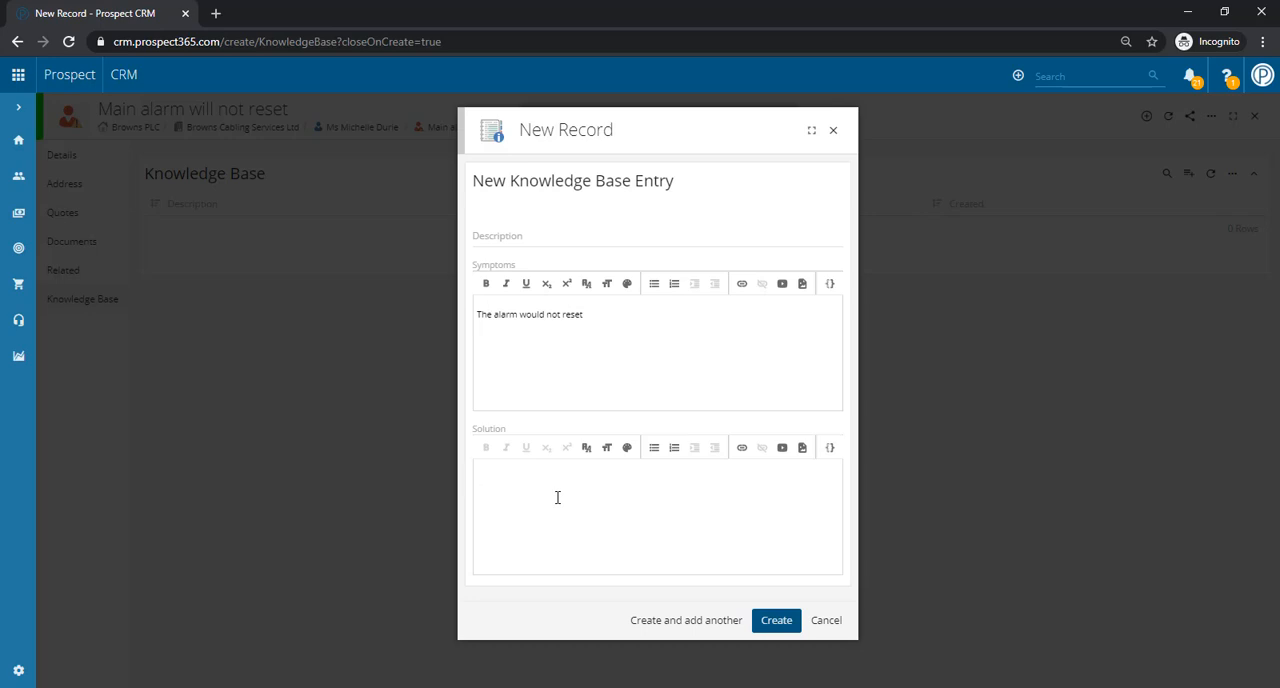
pyautogui.write('new batteries required')
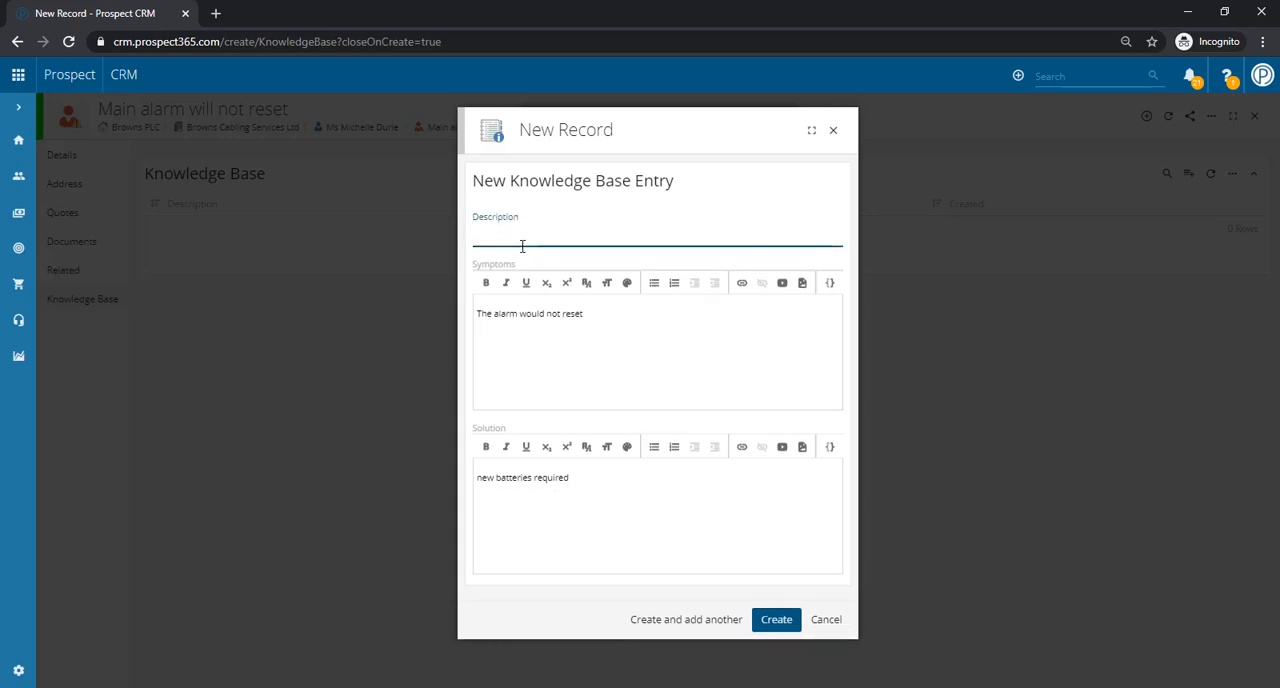
pyautogui.write('Main')
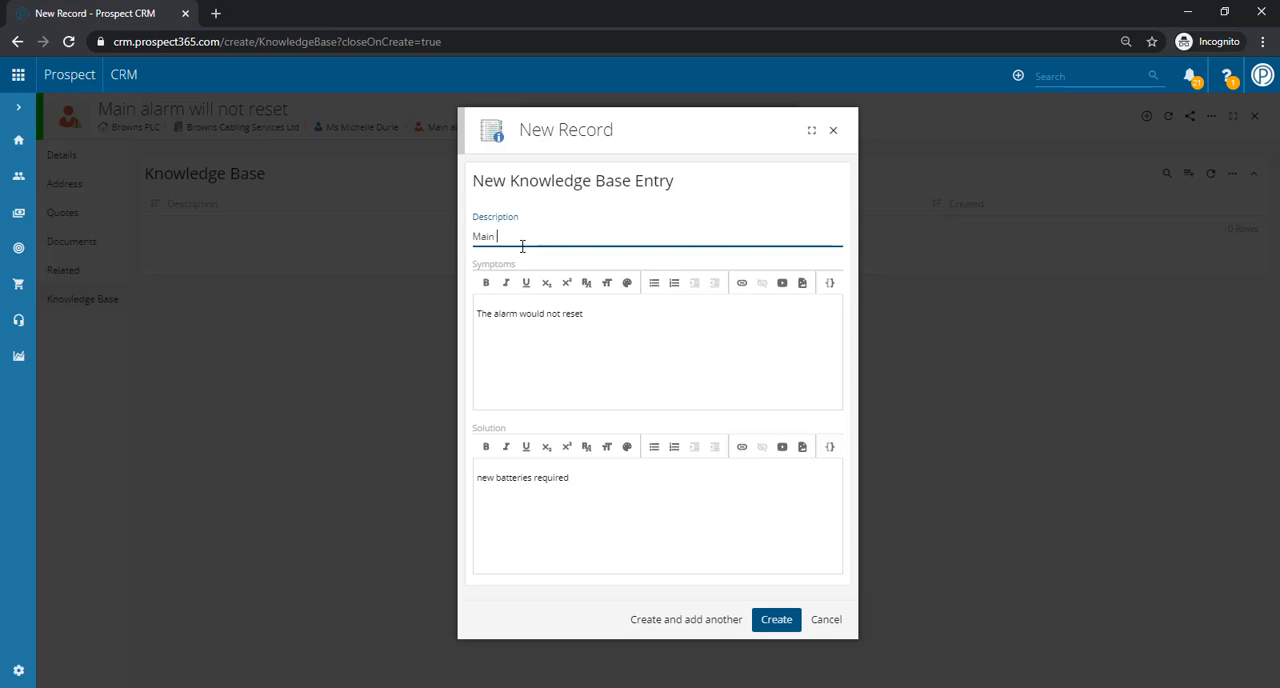
pyautogui.write('alarm will')
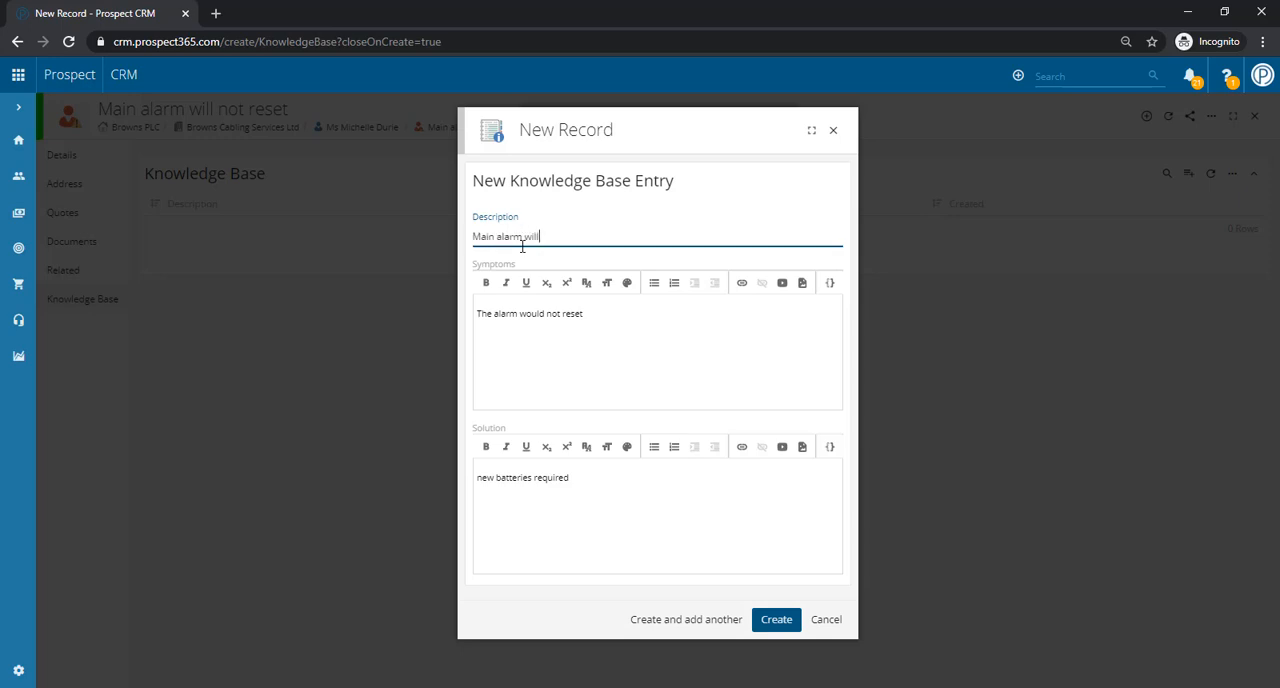
pyautogui.write('not reset')
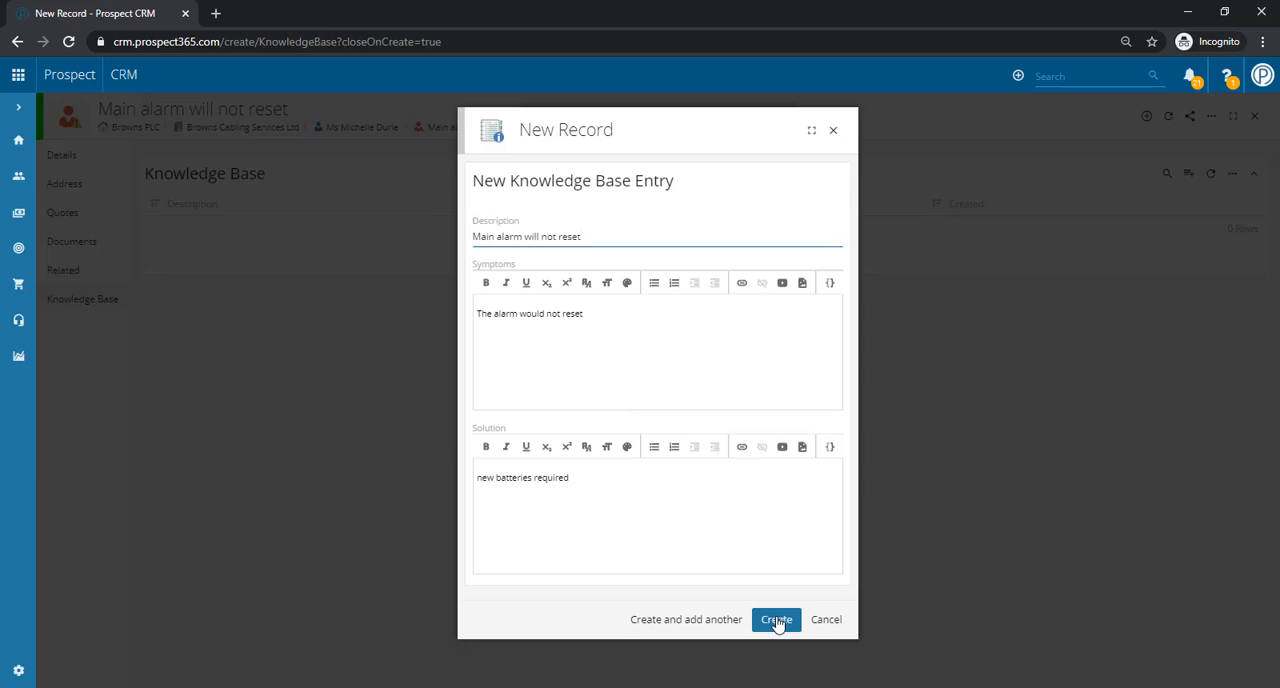
# - Create the entry and confirm the New Knowledge Base Link to the problem
pyautogui.click(776, 620)
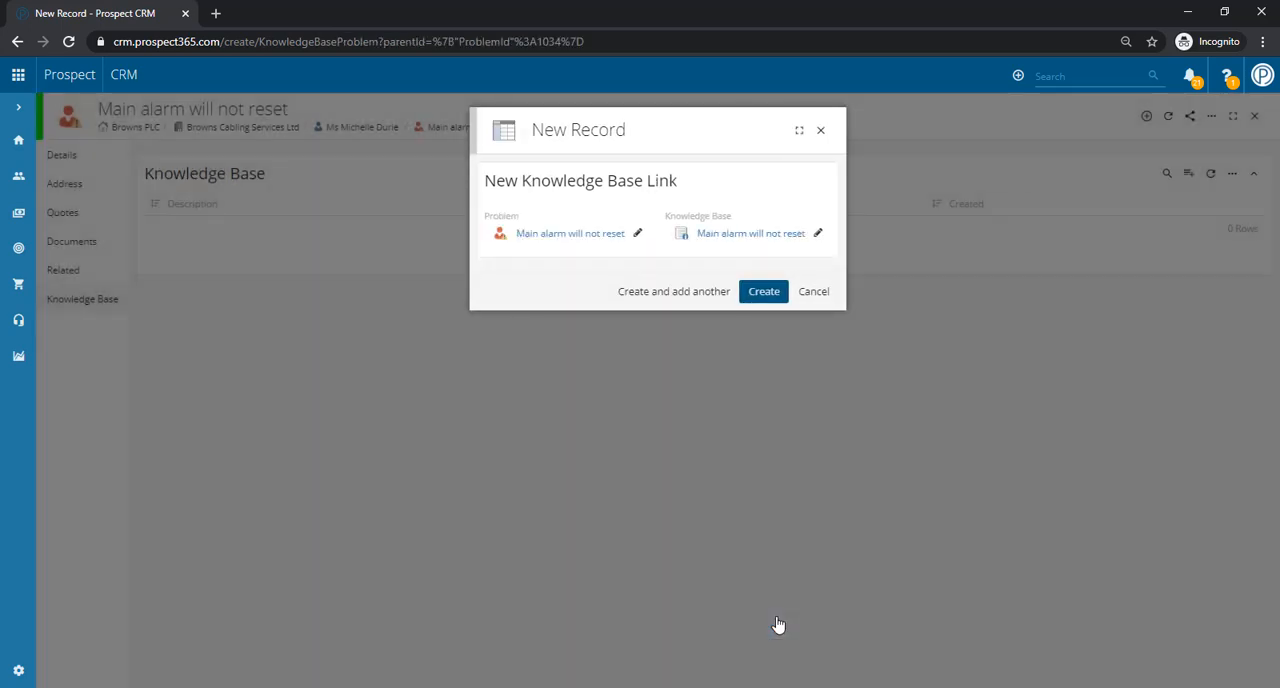
pyautogui.moveTo(732, 308)
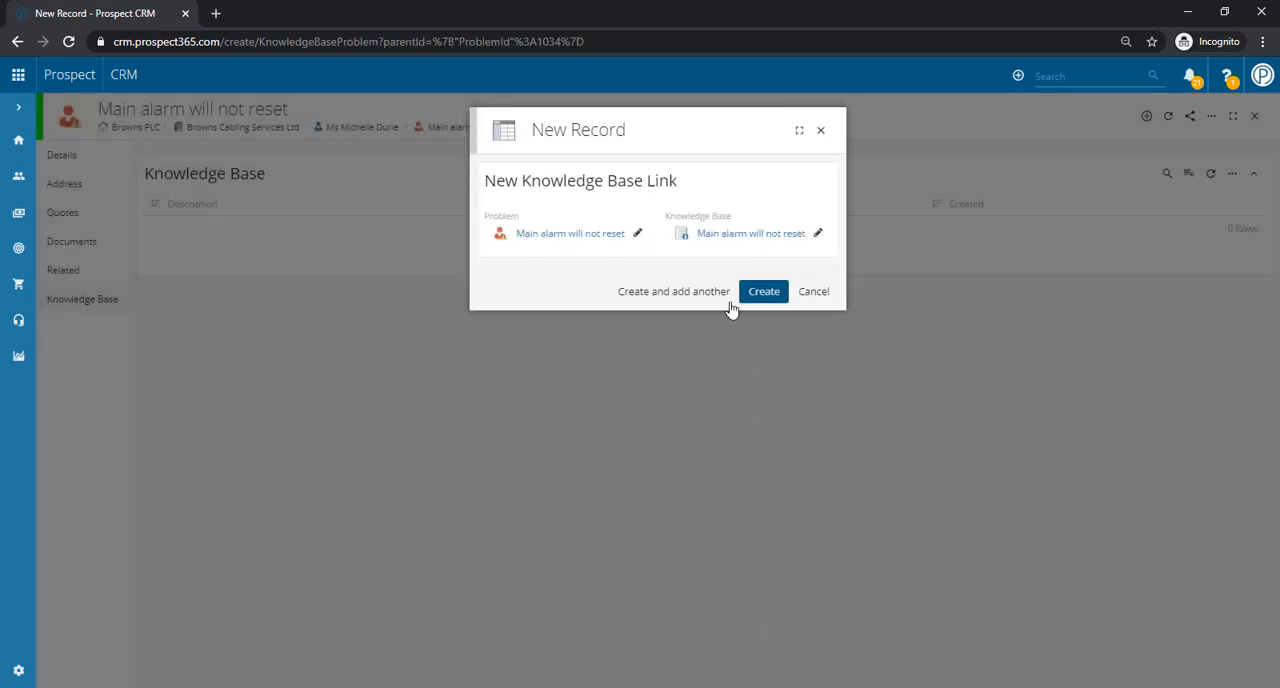
pyautogui.moveTo(716, 248)
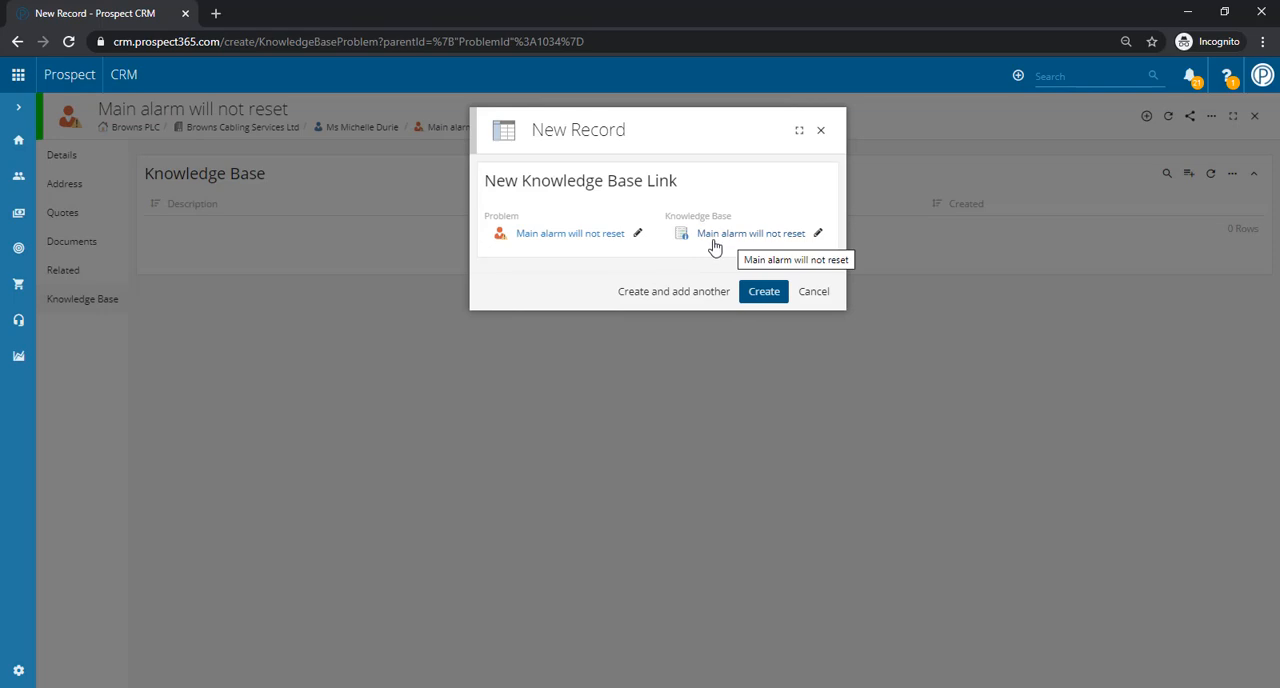
pyautogui.moveTo(582, 240)
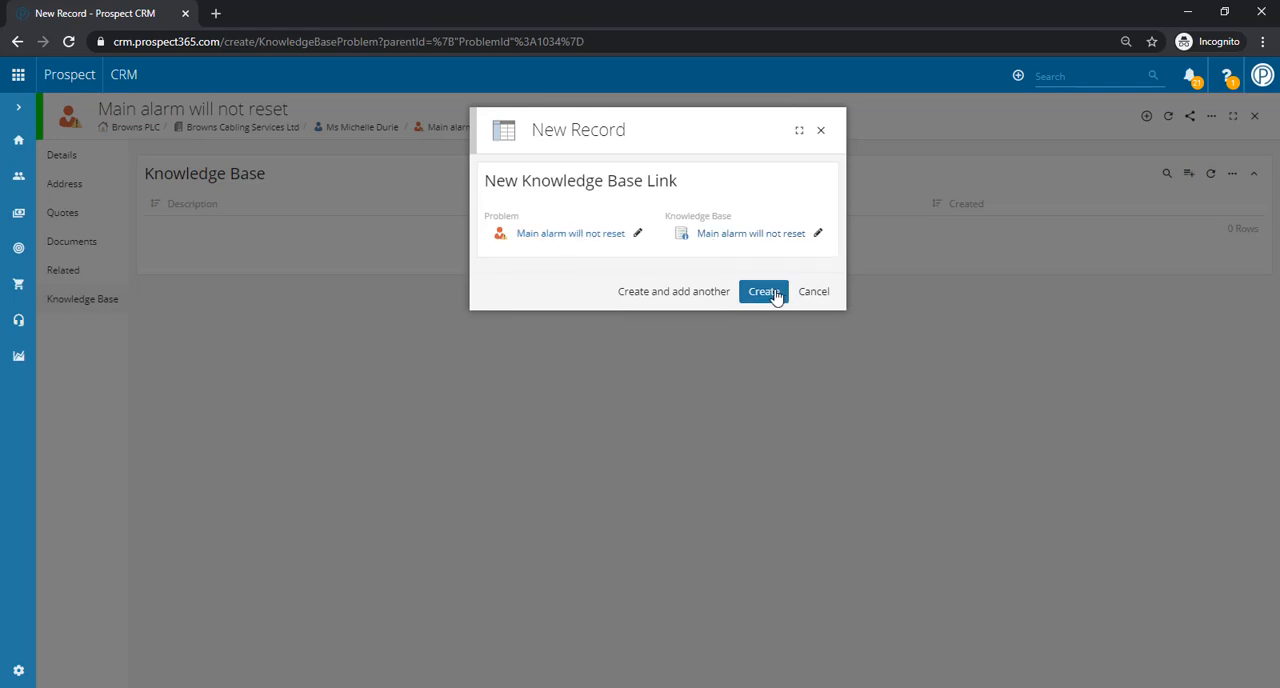
pyautogui.click(764, 292)
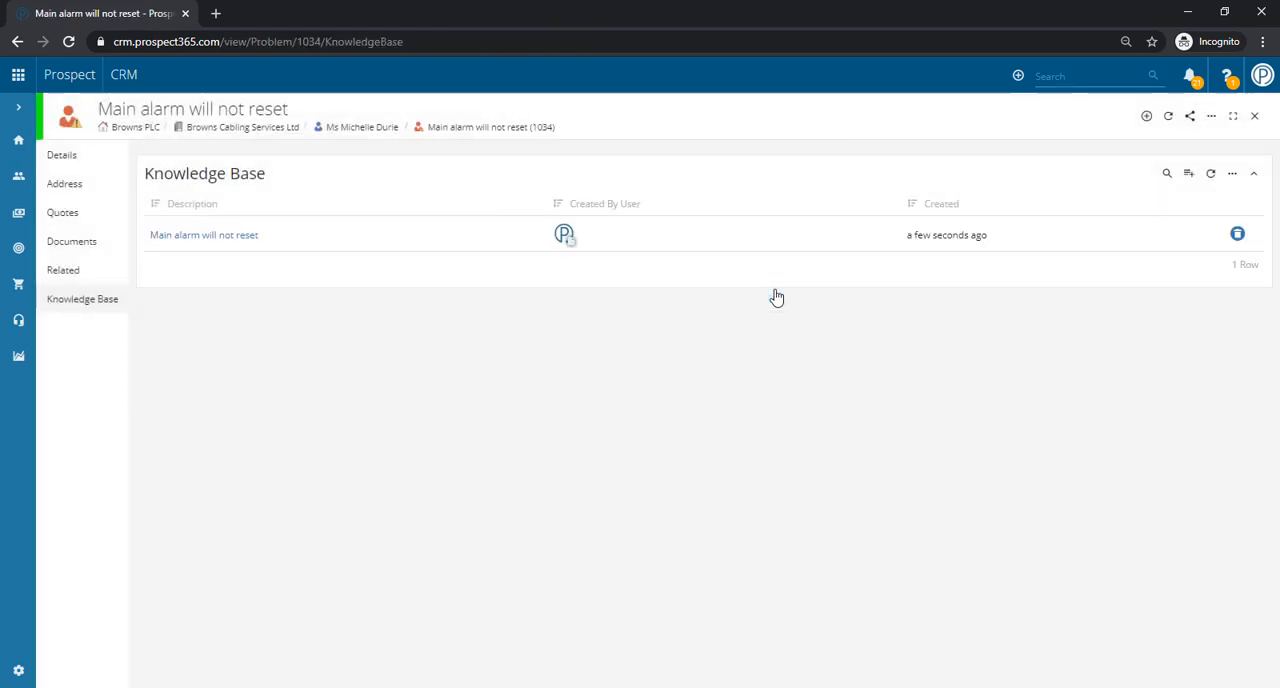